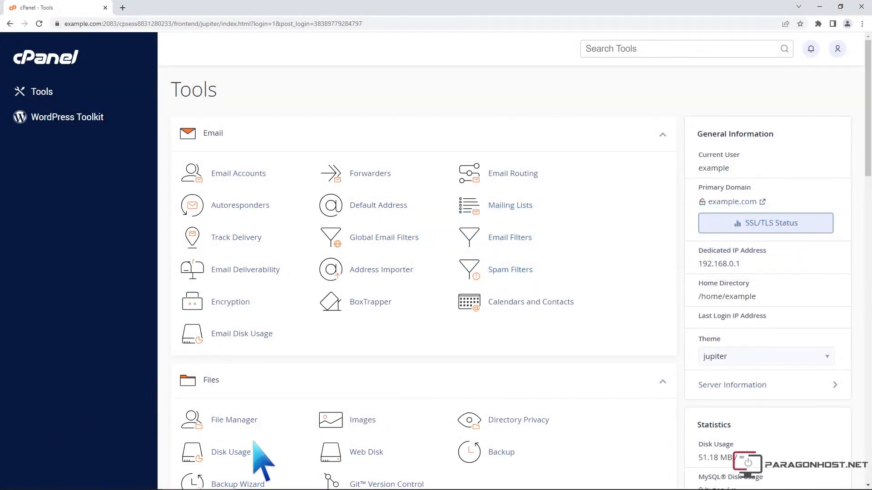
Step: Open Disk Usage from the Files section of the cPanel tools overview
left_click(231, 453)
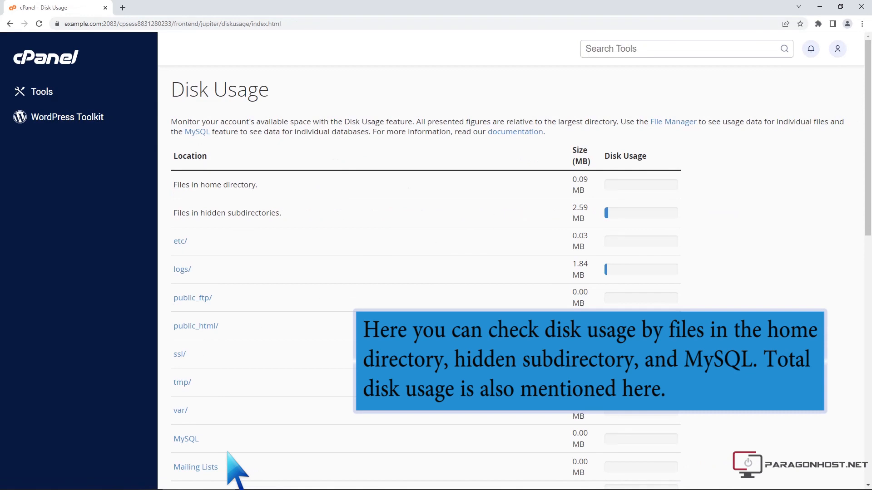
Step: Sort the directory table by disk usage so public_html and tmp appear first
scroll("down", 3)
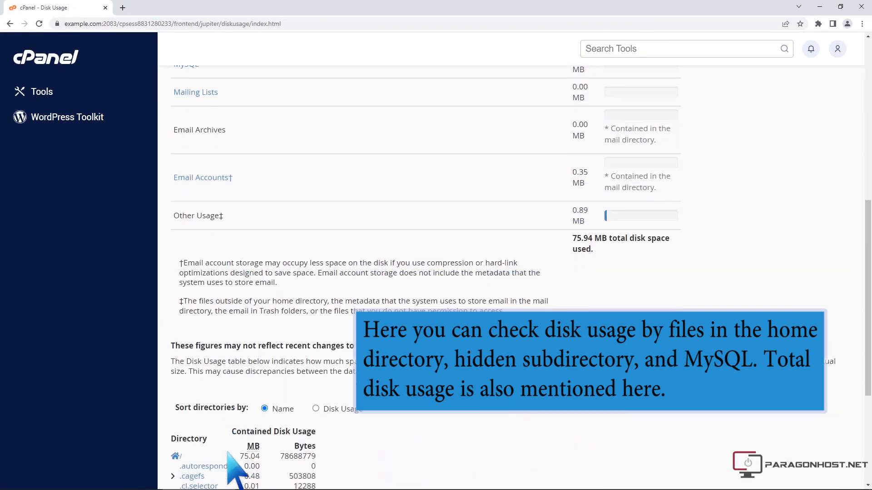
scroll("down", 3)
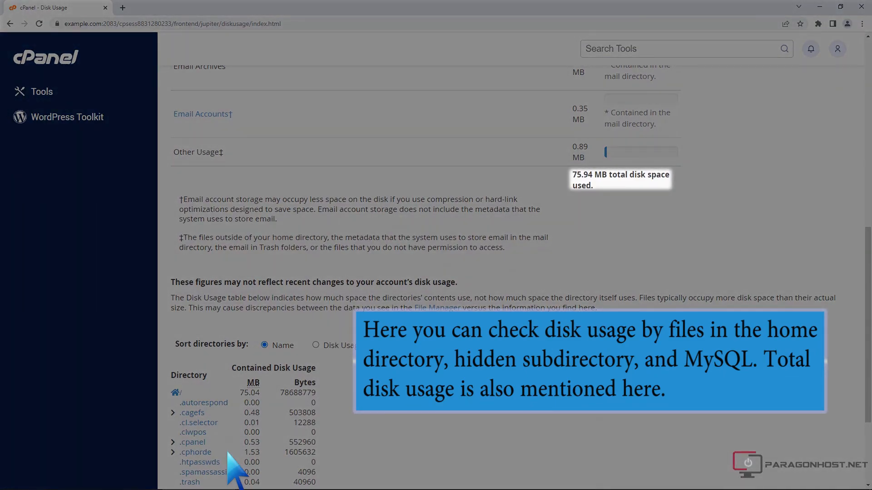
scroll("down", 3)
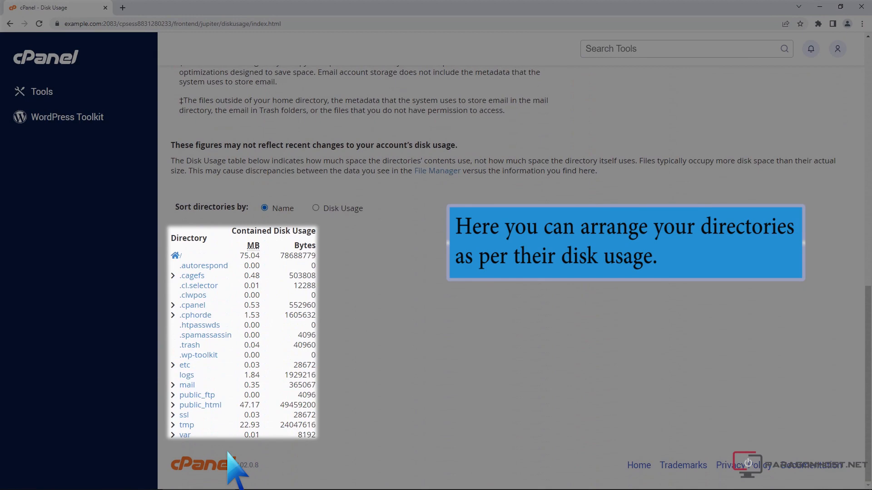
left_click(315, 208)
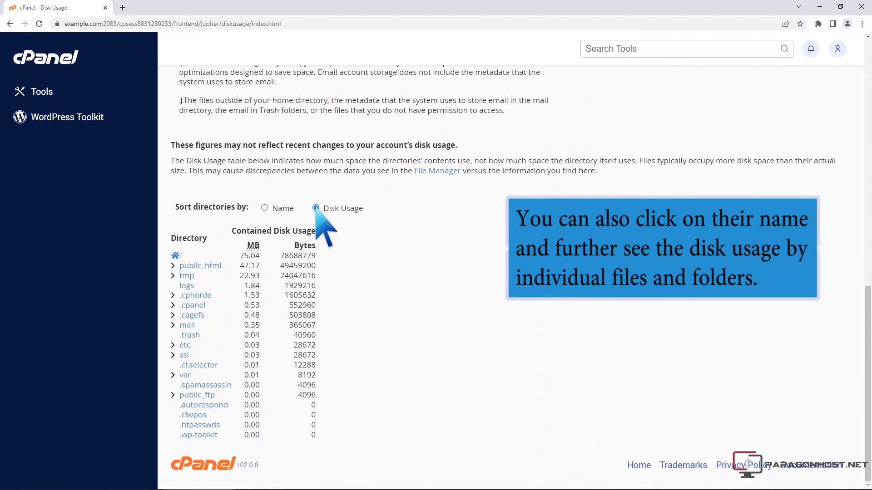
Step: Go back to Tools and view the Bandwidth page's charts and January–April 2022 monthly totals
left_click(200, 265)
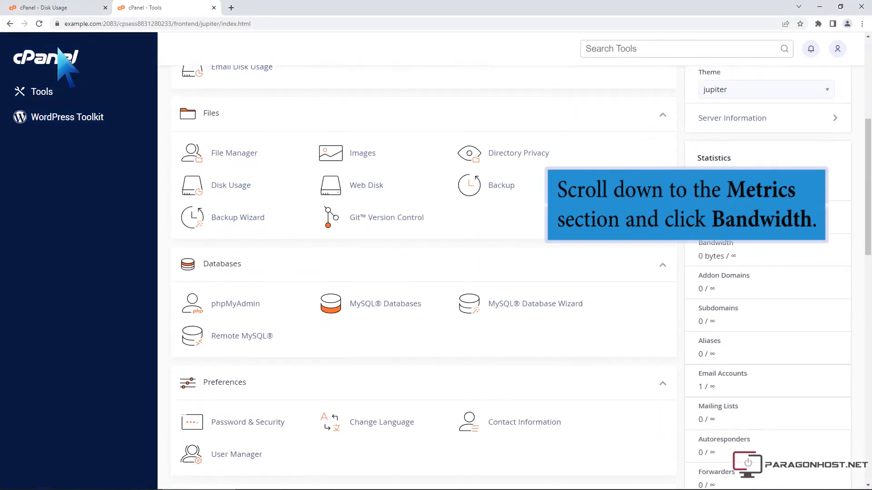
scroll("down", 3)
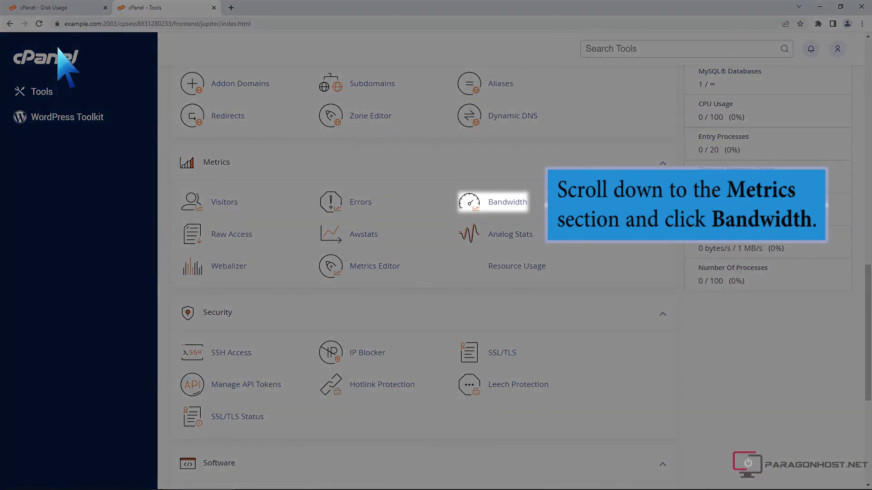
left_click(507, 202)
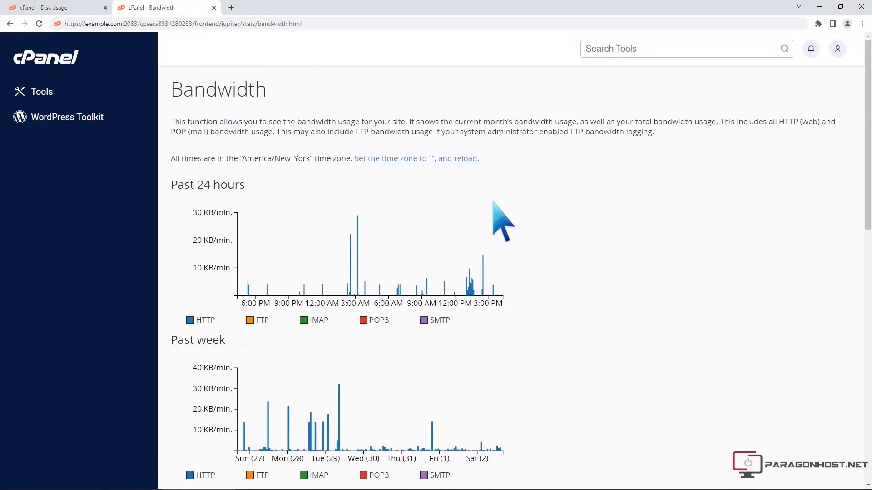
scroll("down", 3)
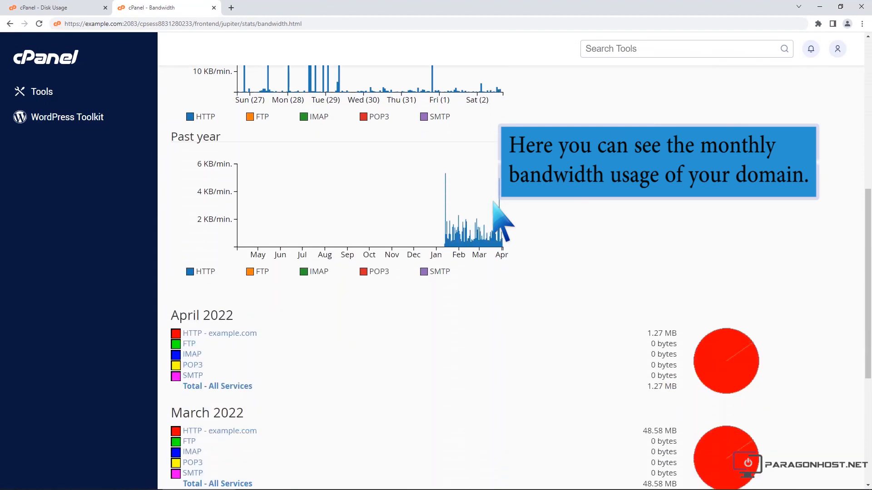
scroll("down", 3)
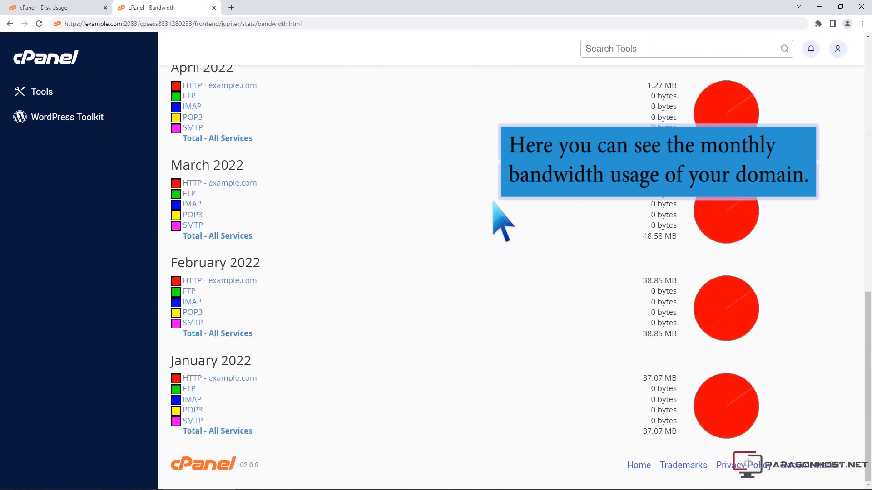